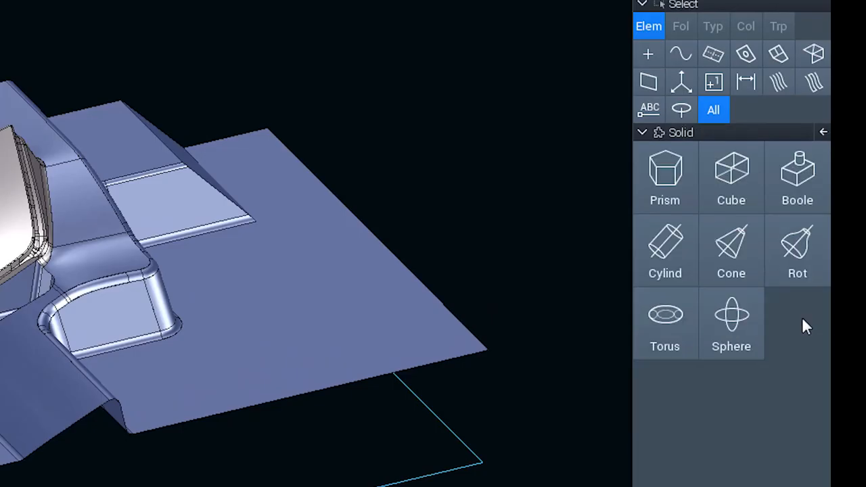
# Start the Prism solid creation function from the Solid panel
pyautogui.click(667, 176)
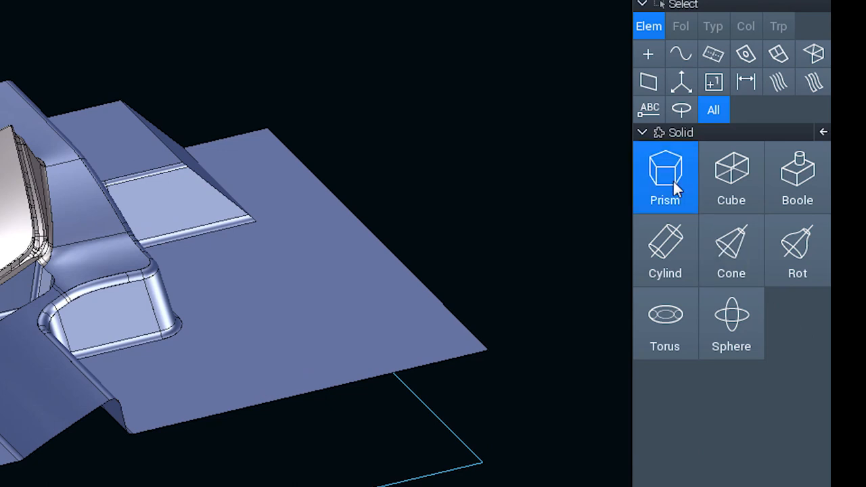
pyautogui.click(665, 176)
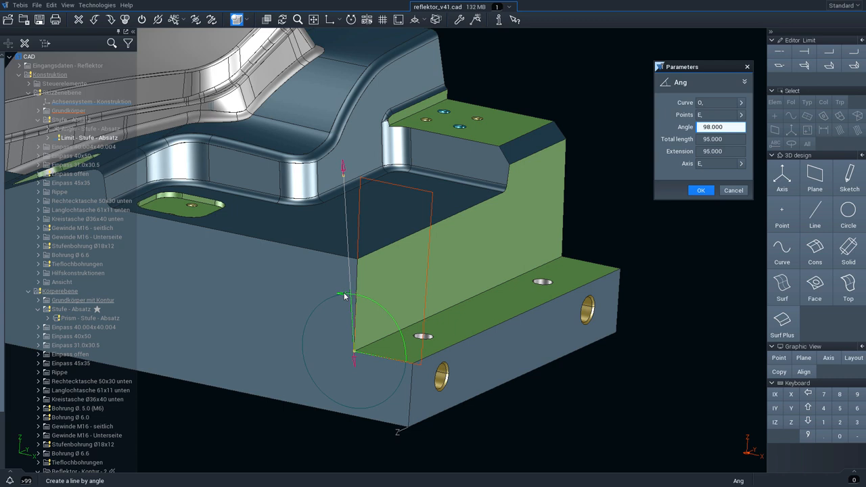
# Apply a 98° angle to the shoulder line by angle in the Parameters dialog
pyautogui.click(702, 190)
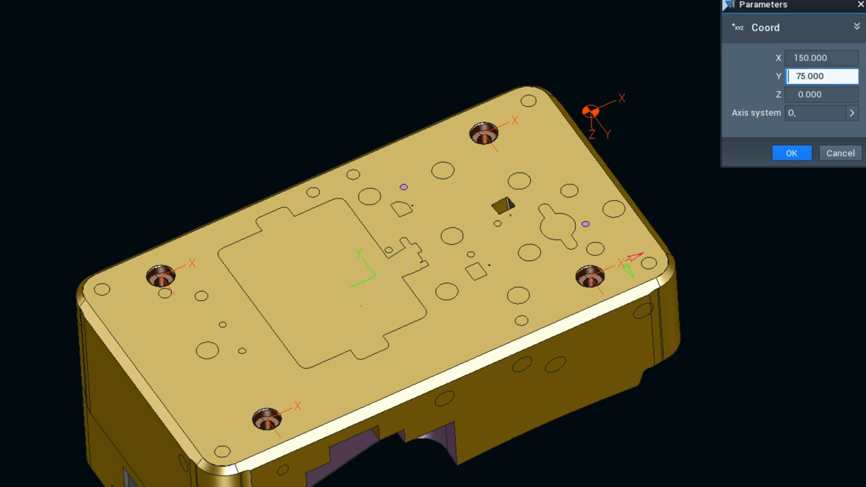
# Confirm the connection point at X 150, Y 75, Z 0 in the Coord Parameters dialog
pyautogui.click(791, 152)
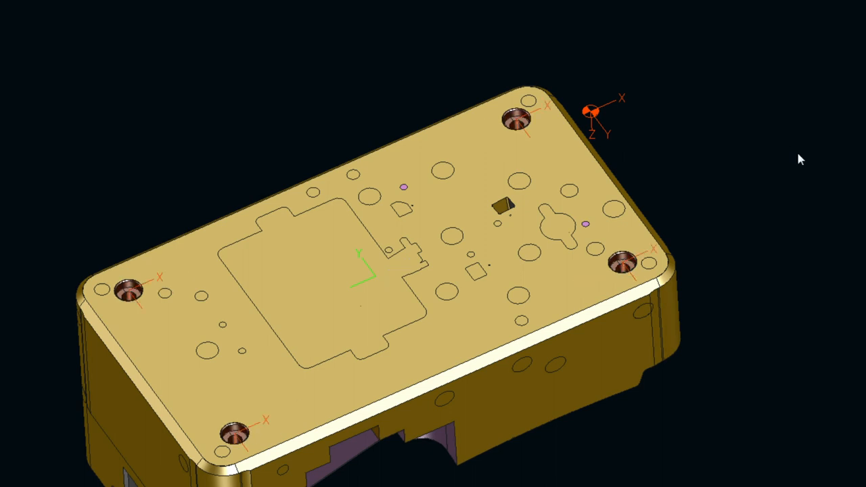